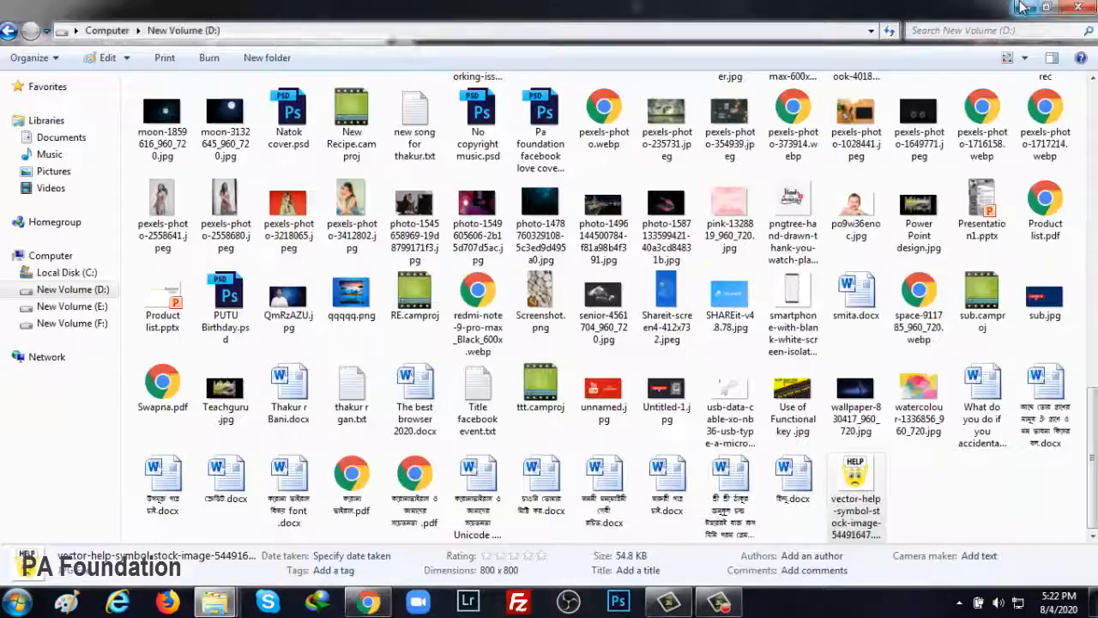
# Show the desktop, try F1 help, then rename Social Icon to 'Social Icon for CV' and tEPLATE to 'Template'.
pyautogui.click(1077, 7)
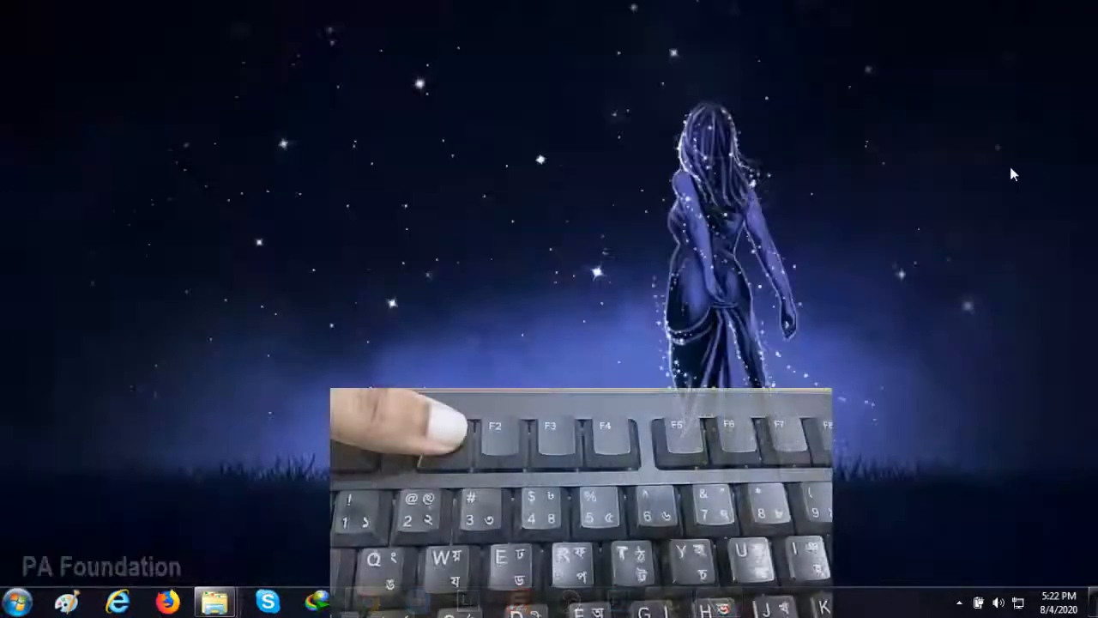
pyautogui.press('f1')
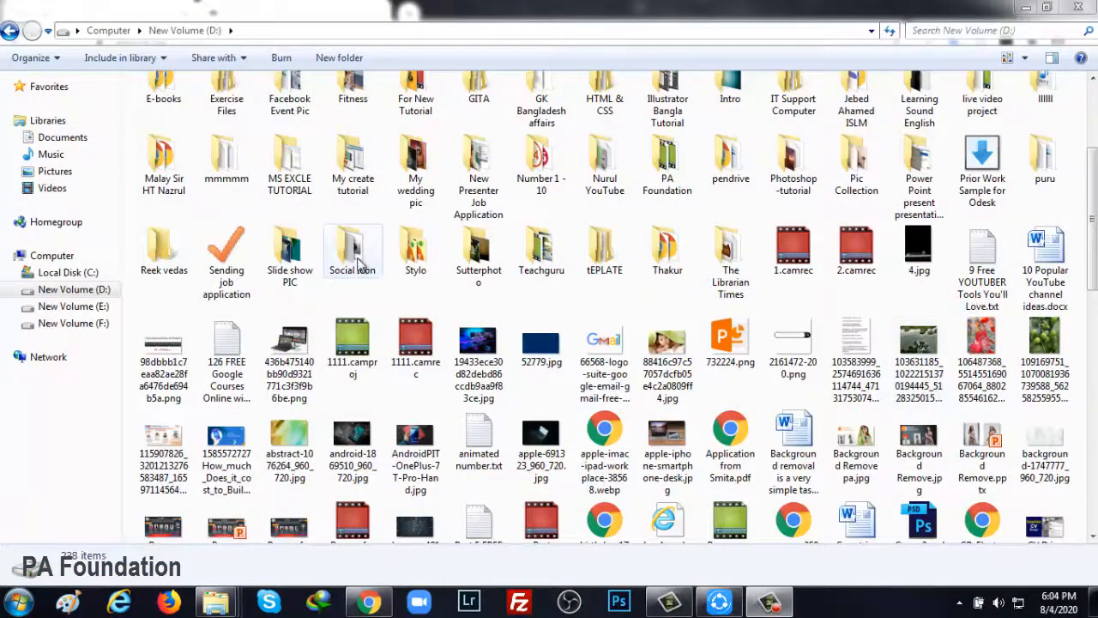
pyautogui.click(352, 249)
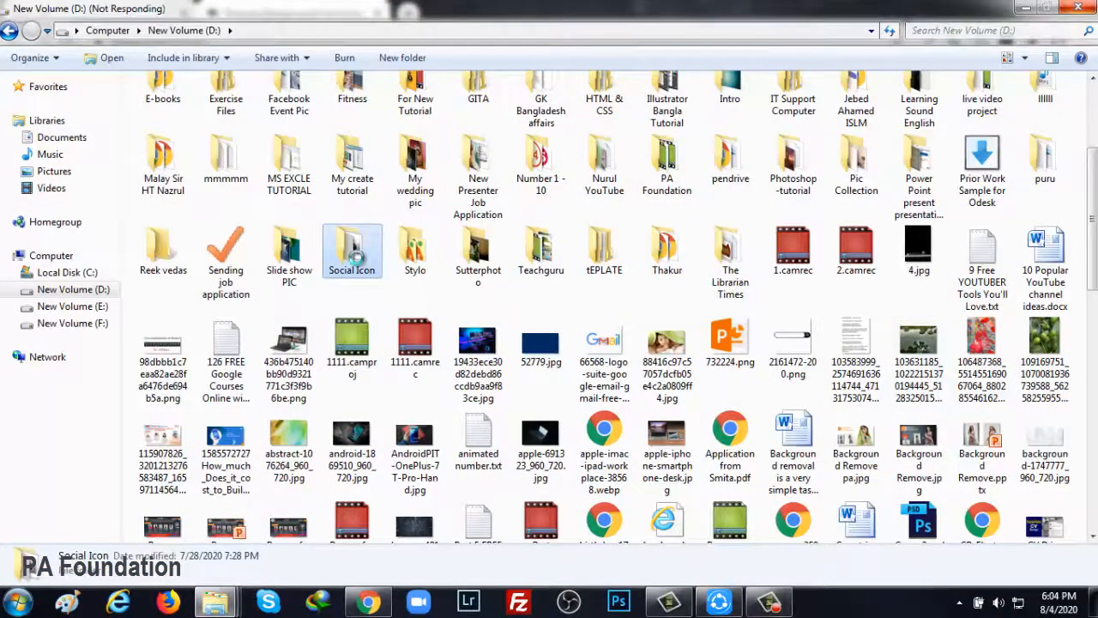
pyautogui.rightClick(352, 249)
pyautogui.write('Template')
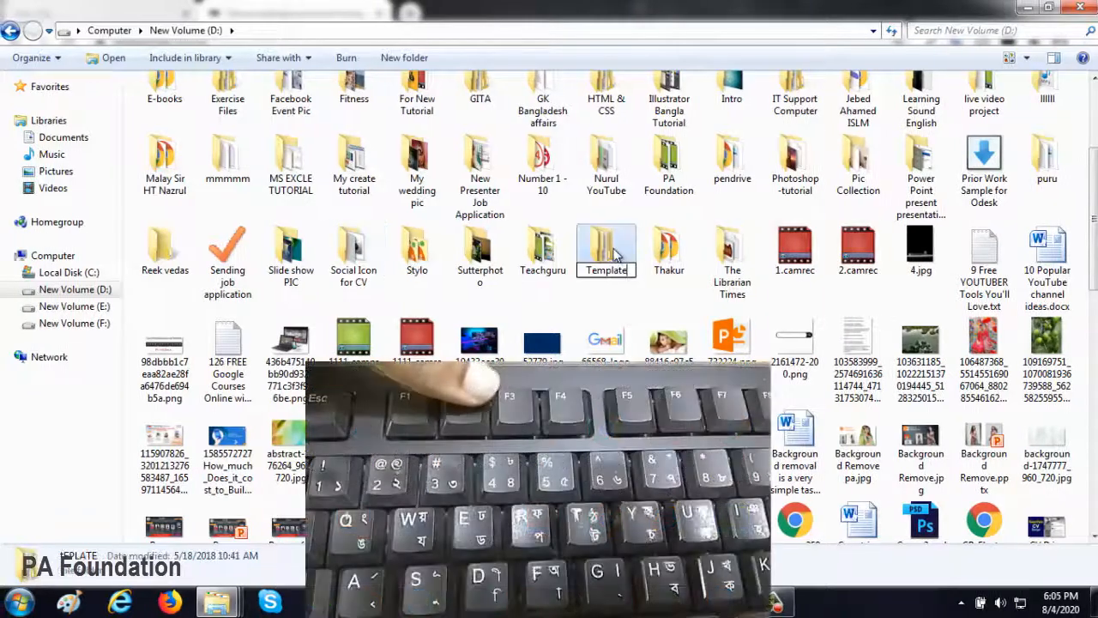
pyautogui.click(606, 249)
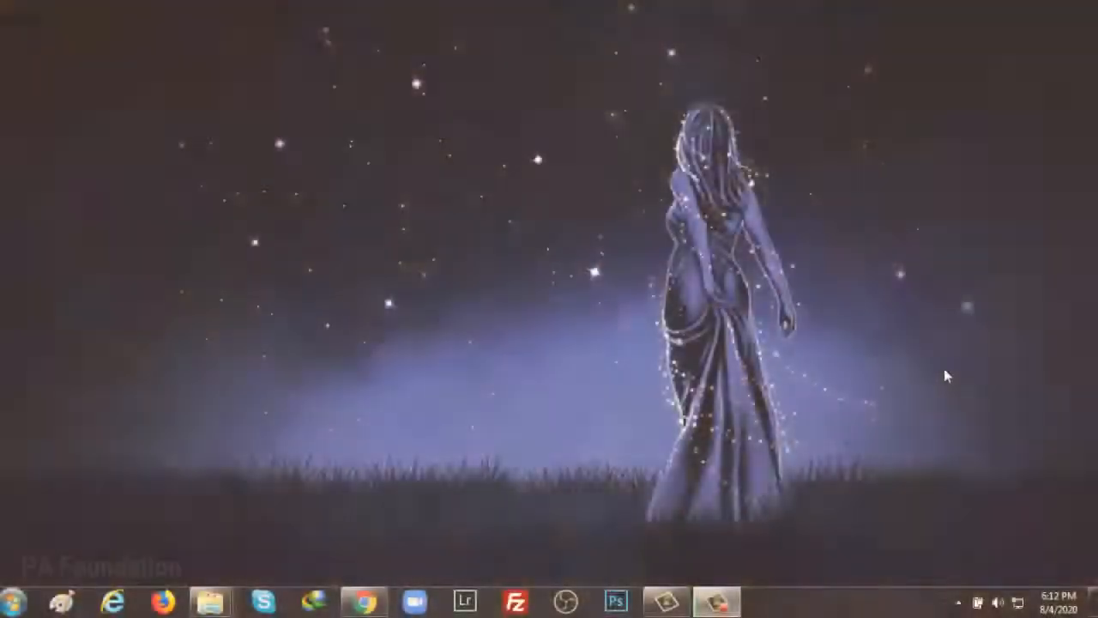
# Search the computer for 'share' from the desktop with F3.
pyautogui.click(12, 601)
pyautogui.write('s')
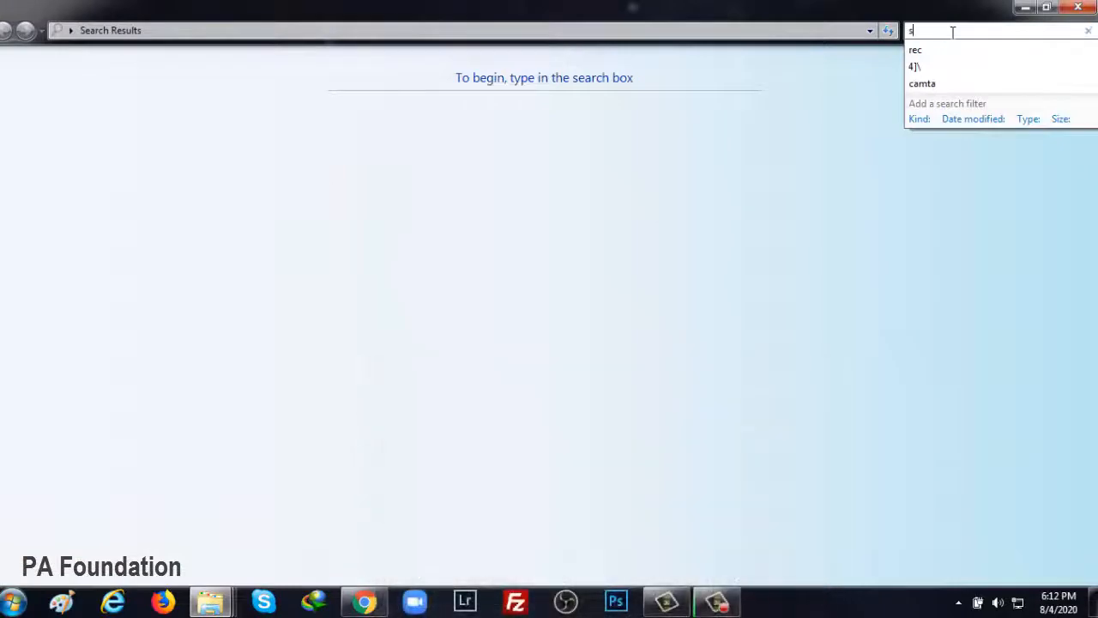
pyautogui.write('hare')
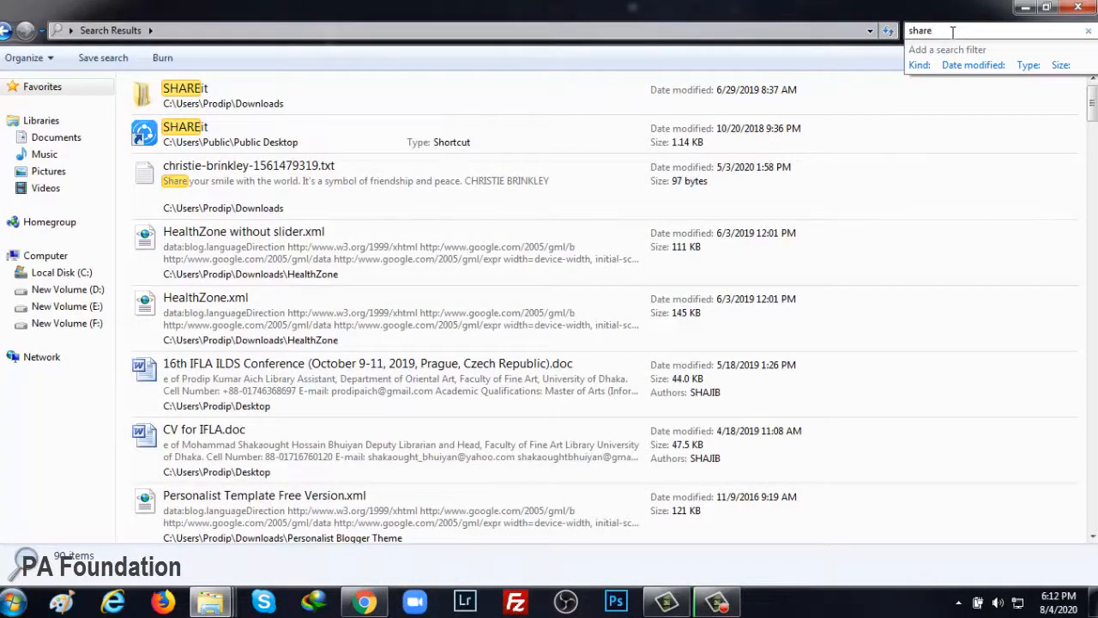
pyautogui.press('F3')
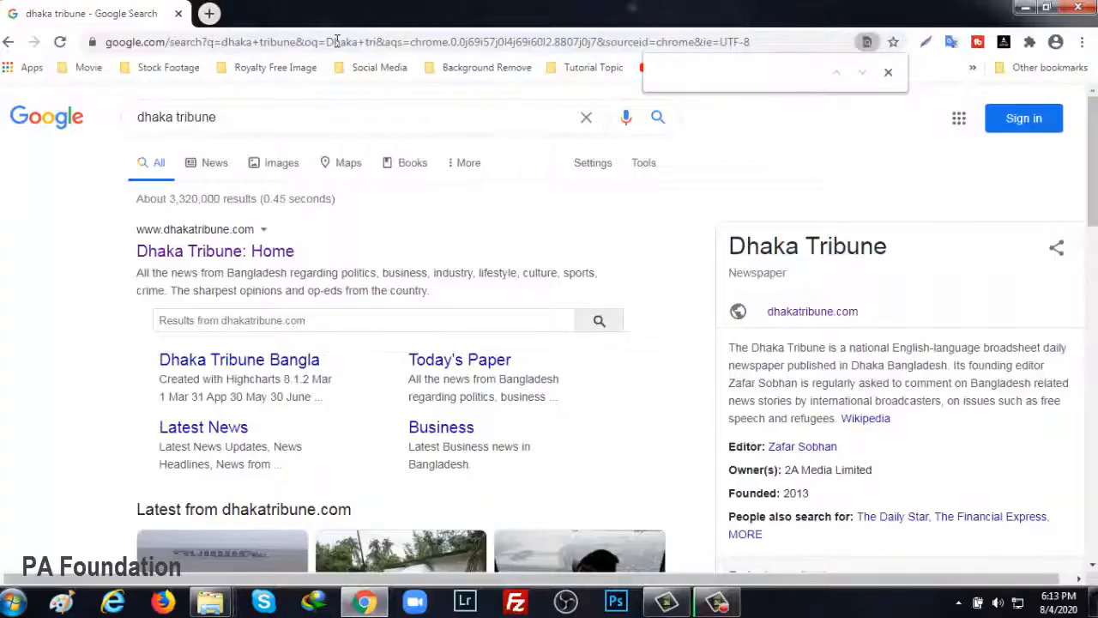
# Find 'Dhaka' on the Dhaka Tribune results page.
pyautogui.write('Dhaka')
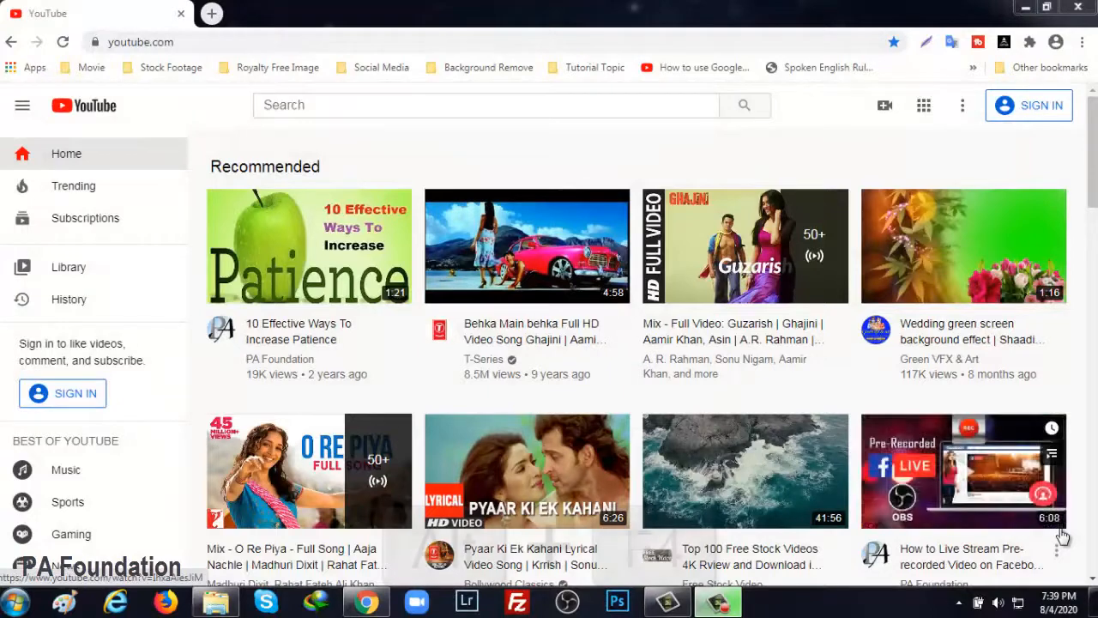
# Close Chrome with Alt+F4 and cancel the Shut Down Windows prompt.
pyautogui.press('Alt+F4')
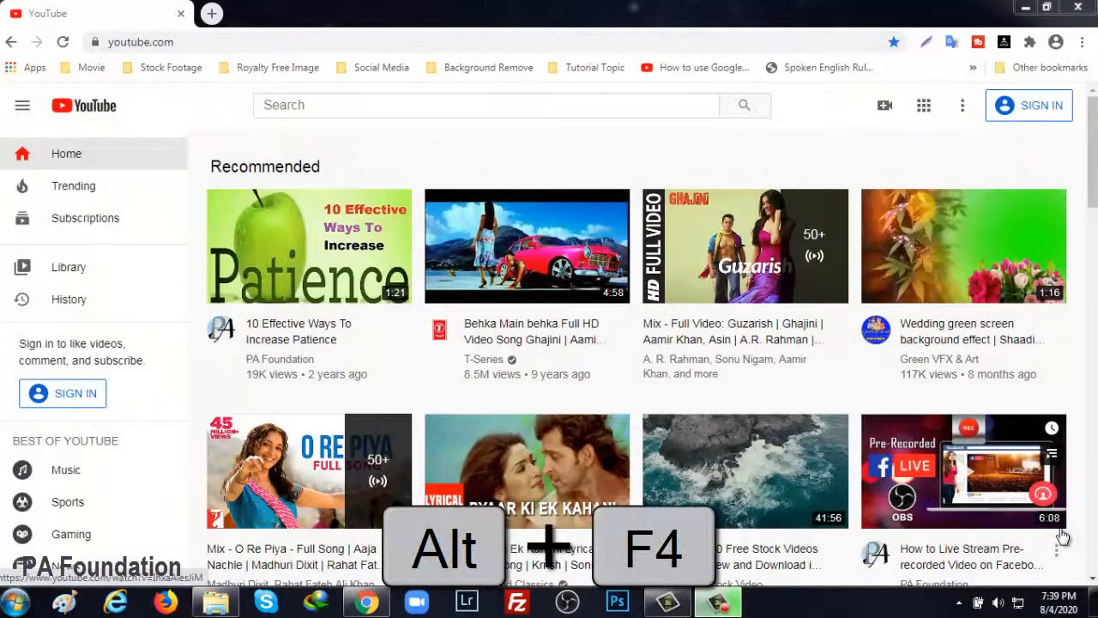
pyautogui.press('alt+F4')
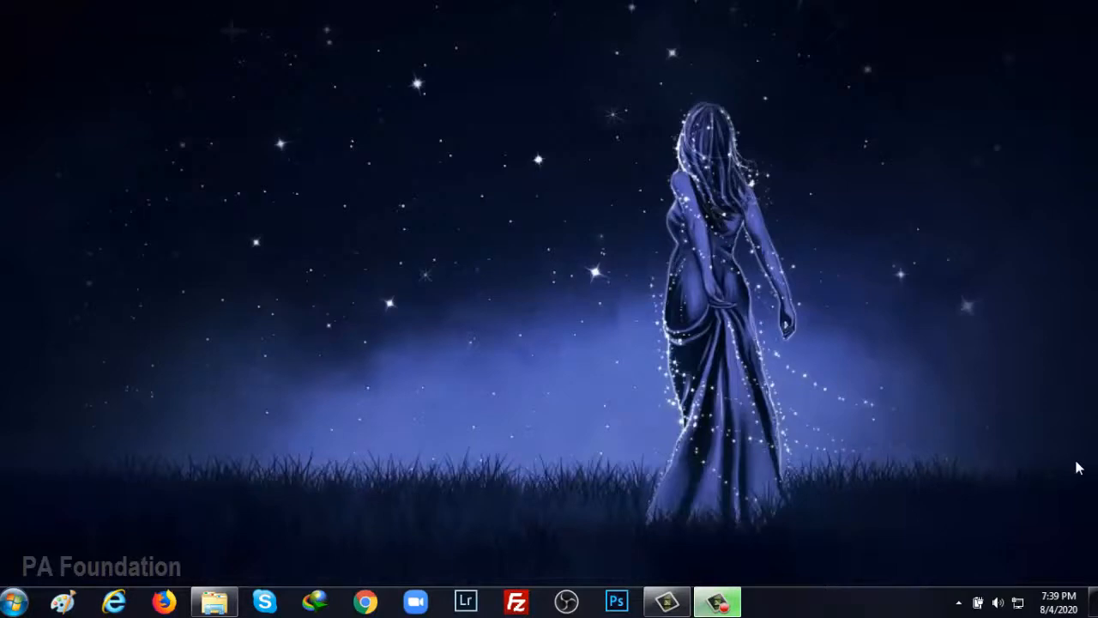
pyautogui.moveTo(890, 460)
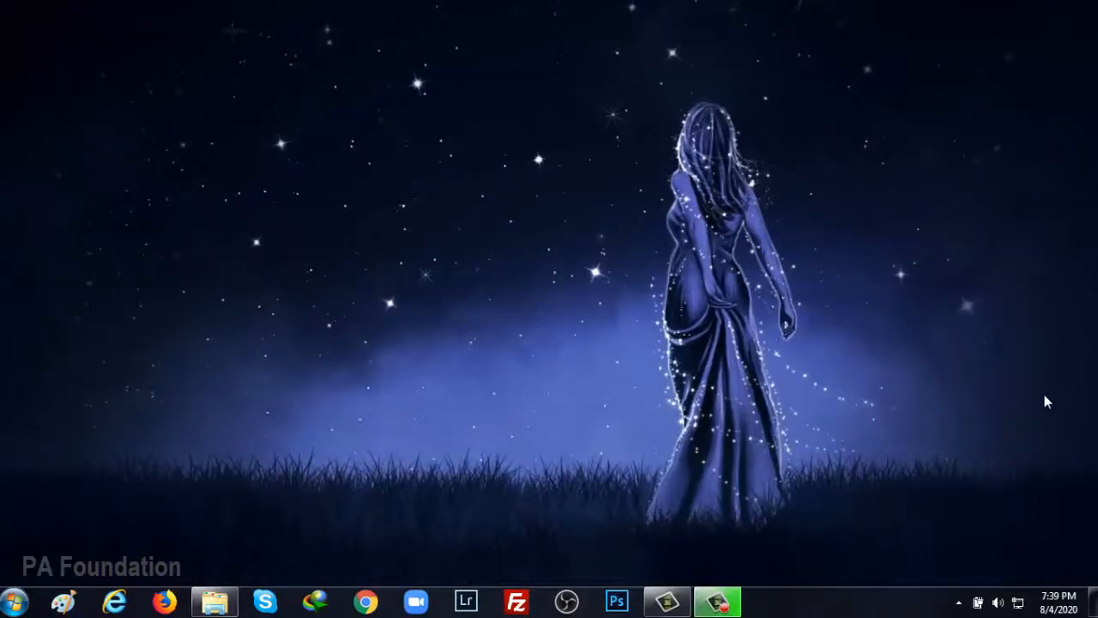
pyautogui.press('Alt+F4')
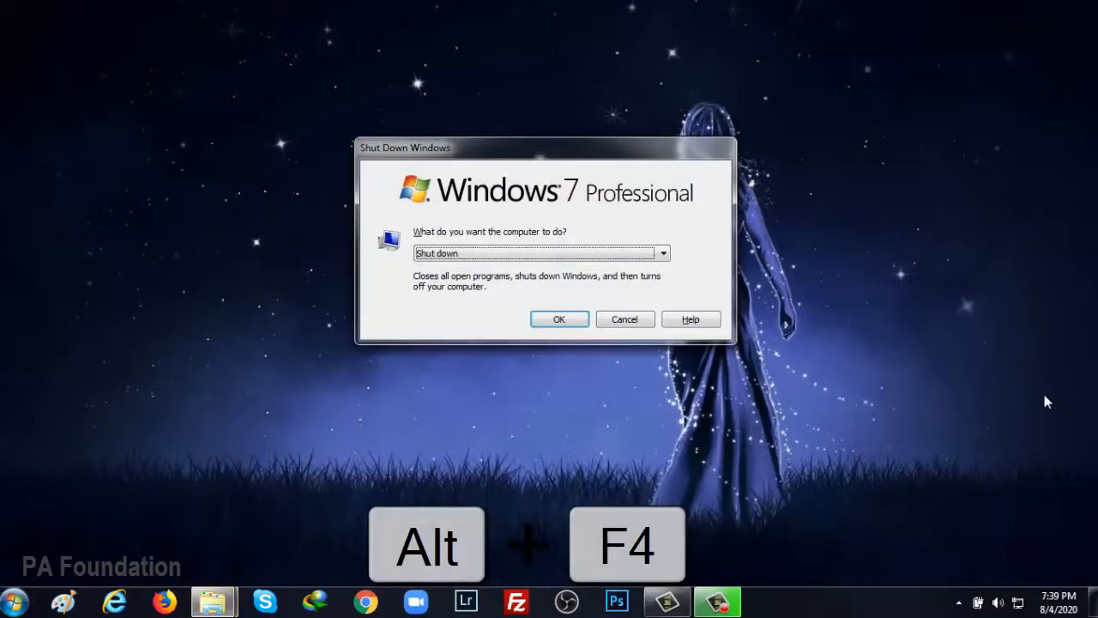
pyautogui.moveTo(676, 269)
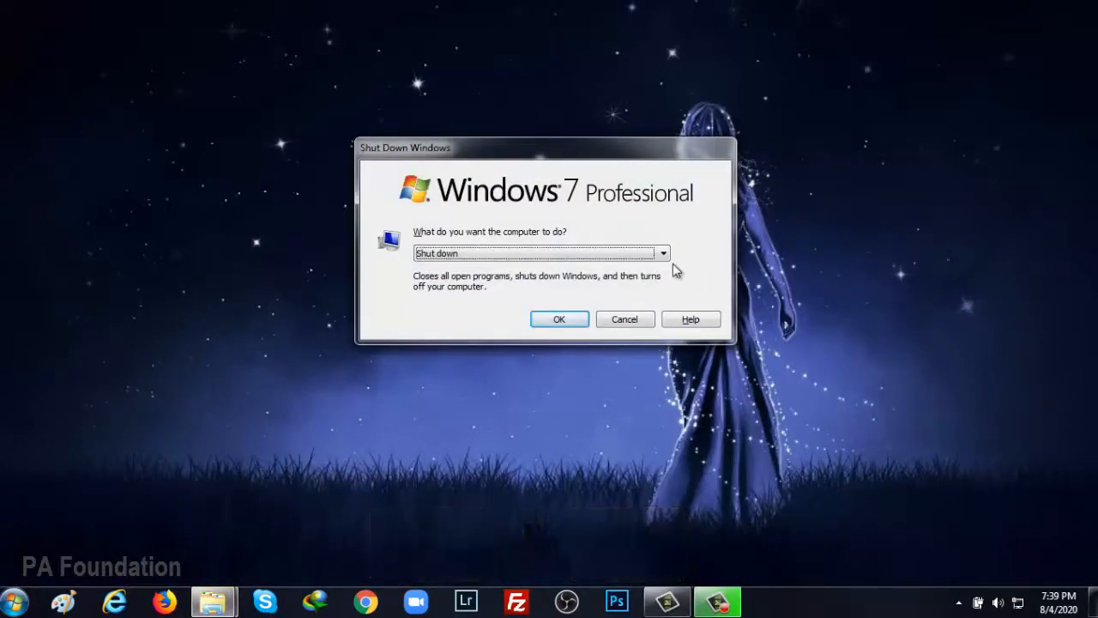
pyautogui.click(662, 254)
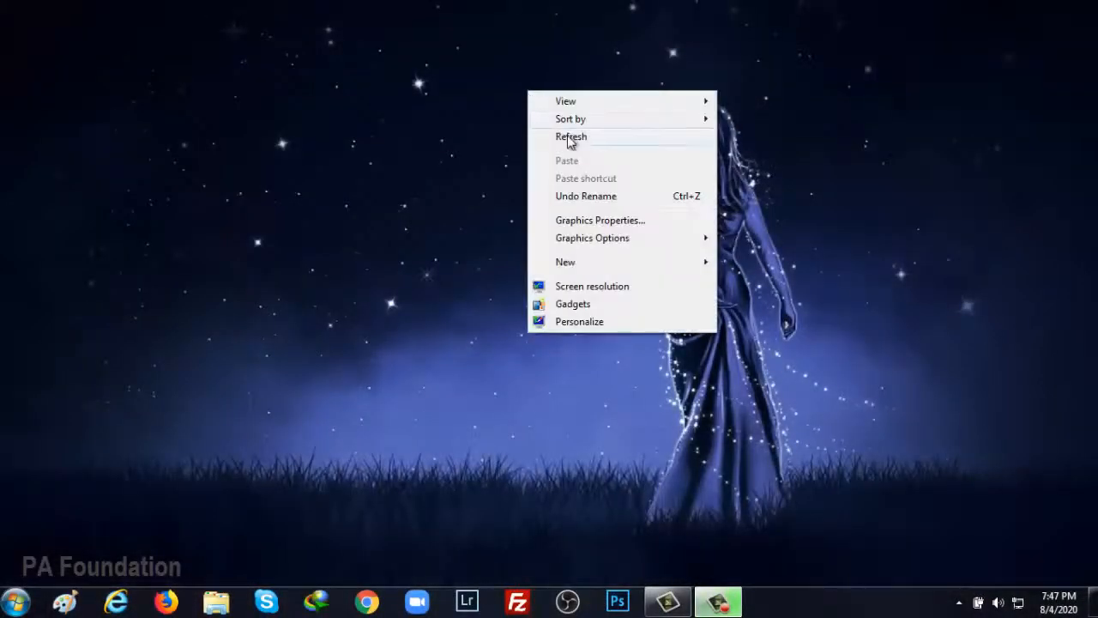
# Refresh the desktop from its shortcut menu.
pyautogui.click(572, 137)
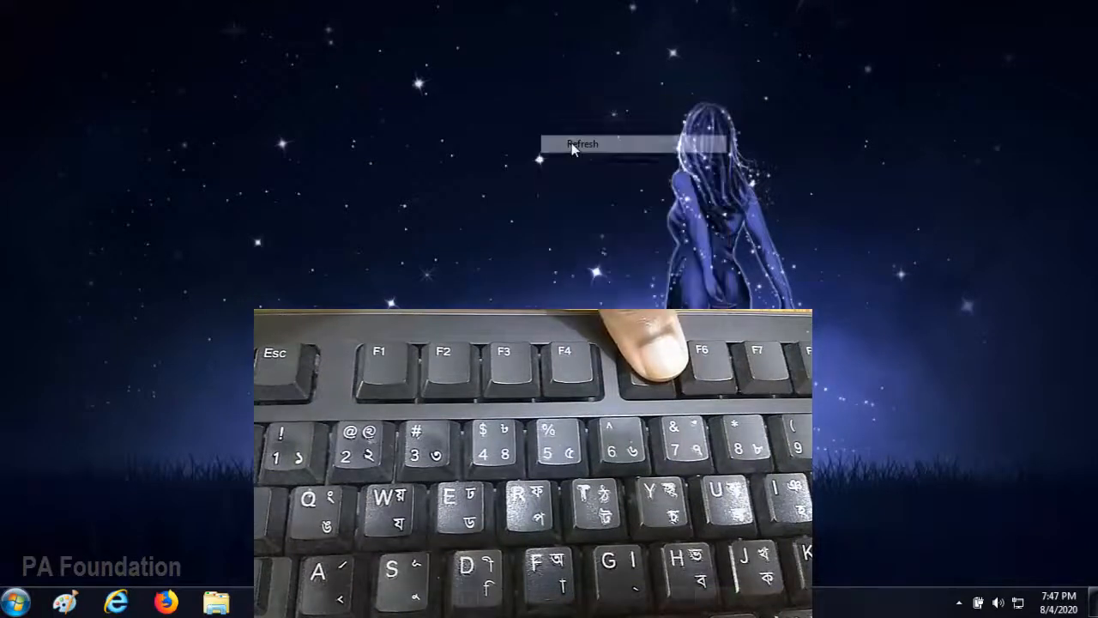
pyautogui.click(583, 144)
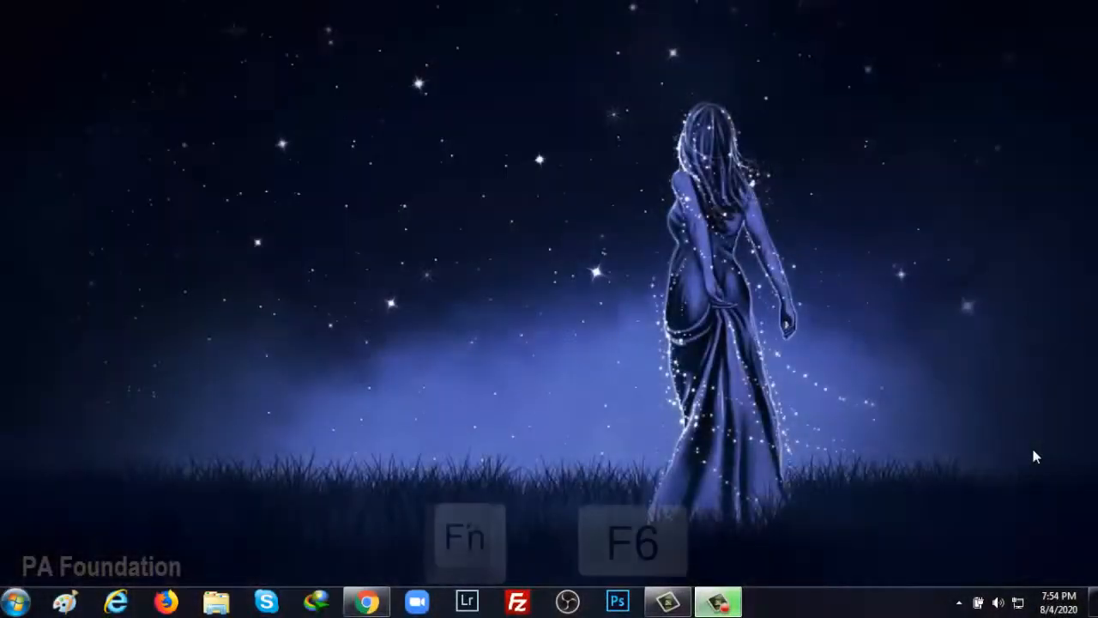
# Cycle keyboard focus across the desktop areas with F6.
pyautogui.press('F6')
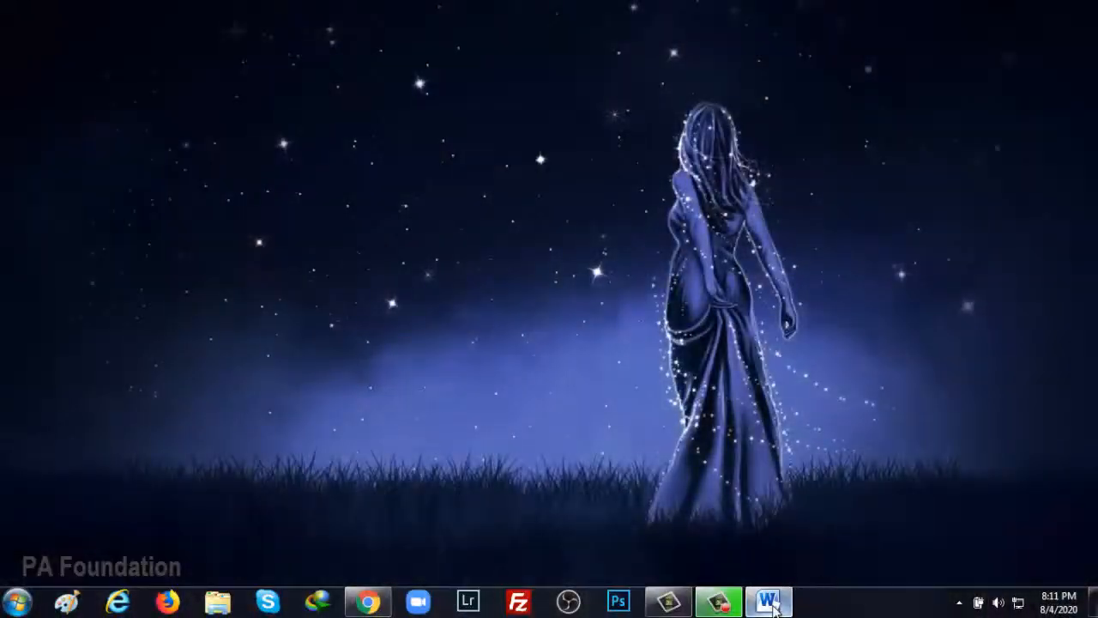
# Bring Word forward, run Spelling & Grammar with F7, and enable extend selection with F8.
pyautogui.click(766, 600)
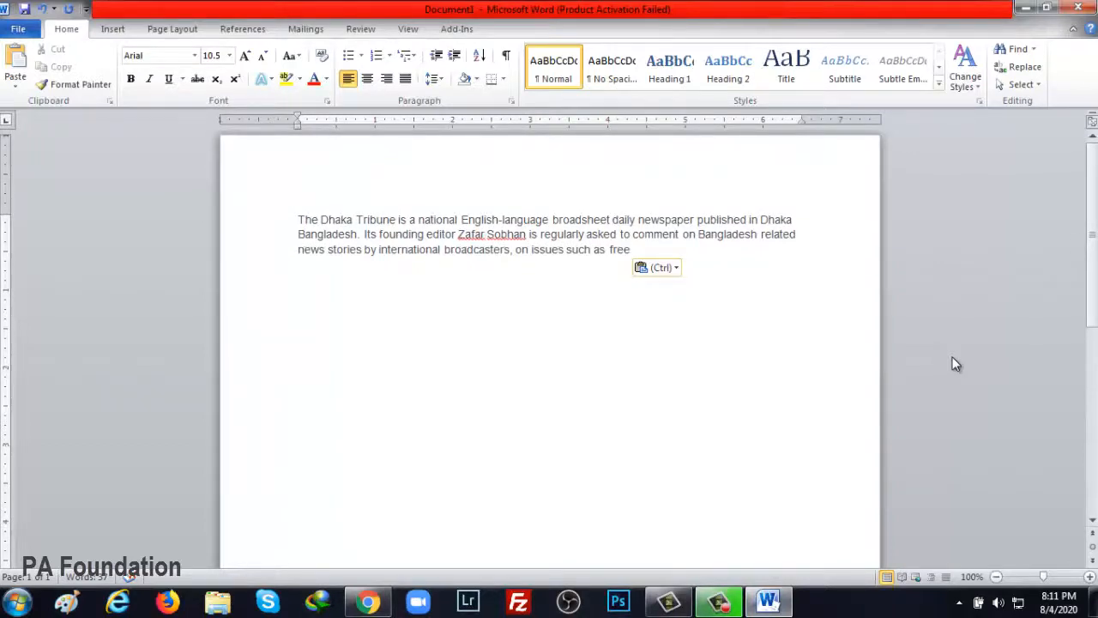
pyautogui.press('f7')
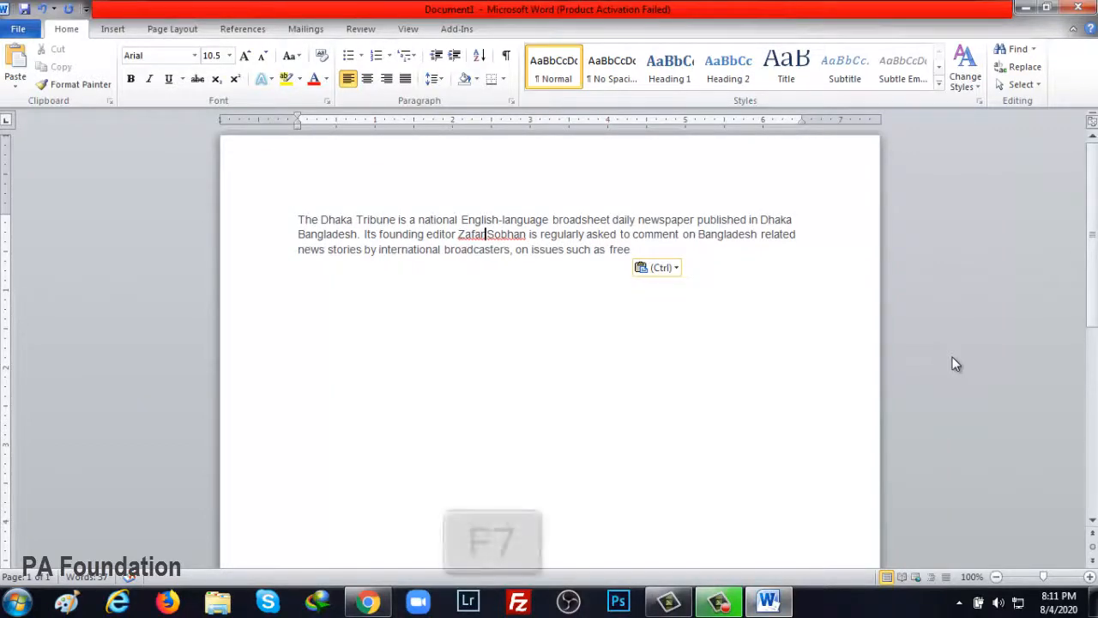
pyautogui.press('F7')
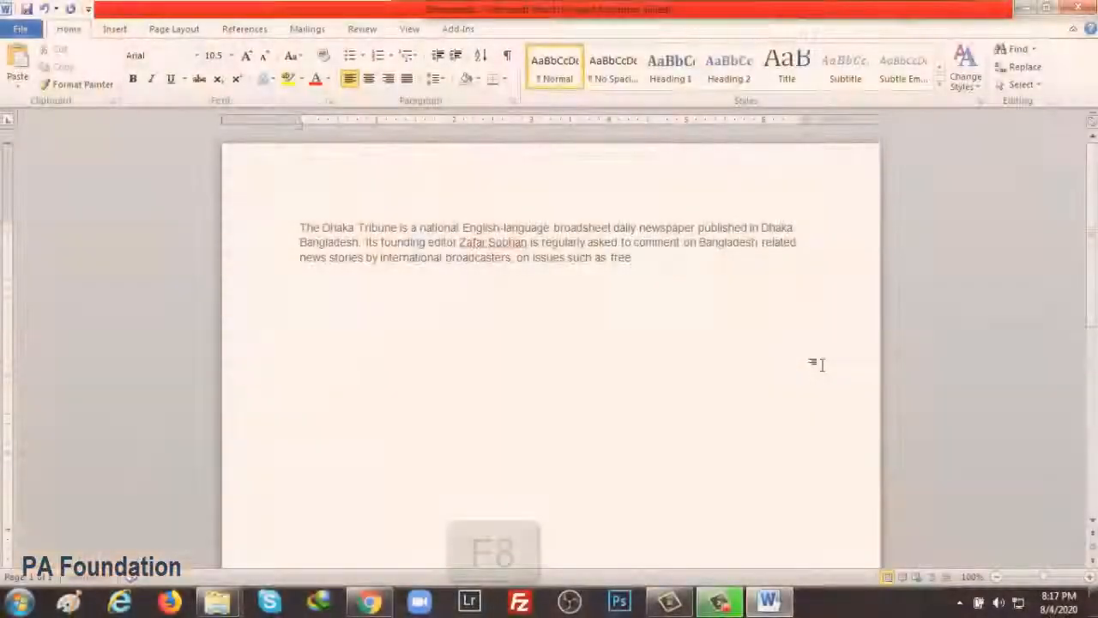
pyautogui.press('F8')
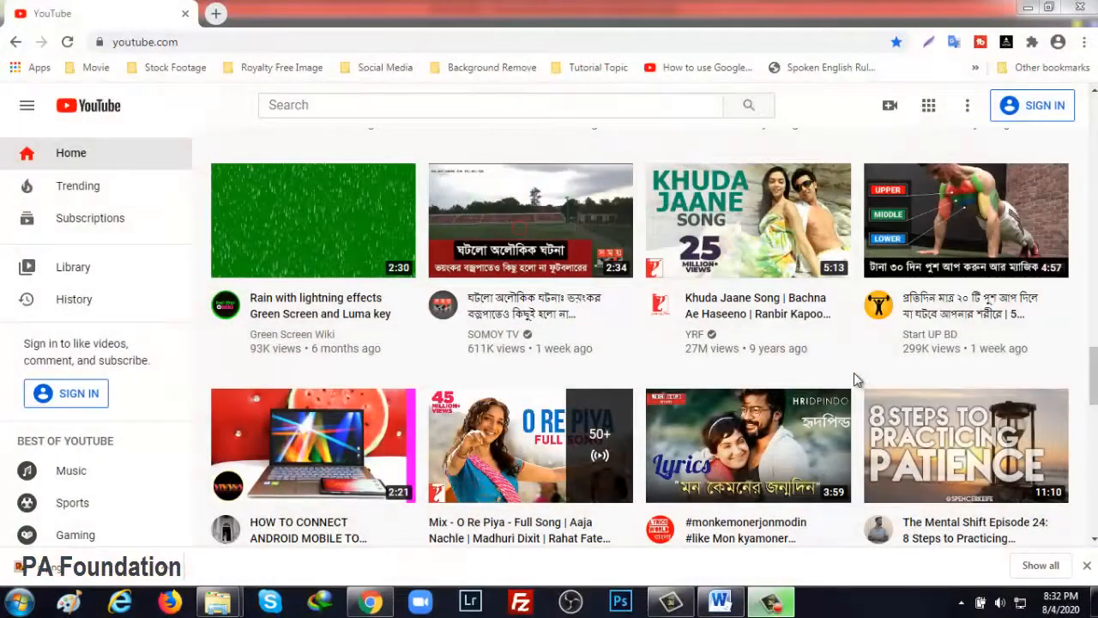
pyautogui.moveTo(1053, 393)
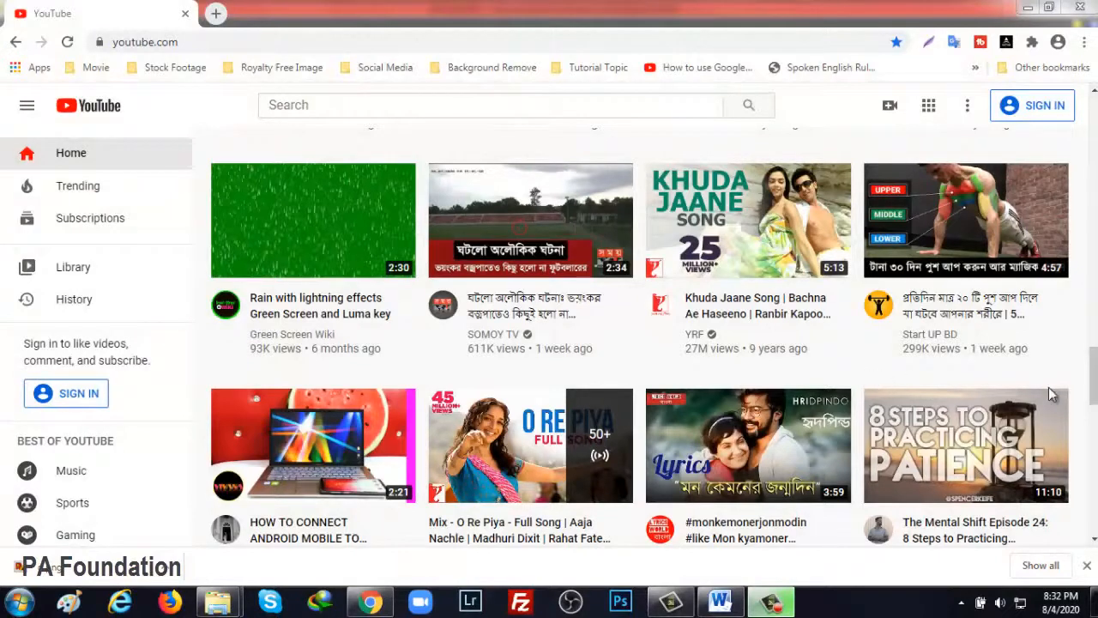
# Open Chrome's developer tools on the YouTube video, then switch to Word's document.
pyautogui.press('F11')
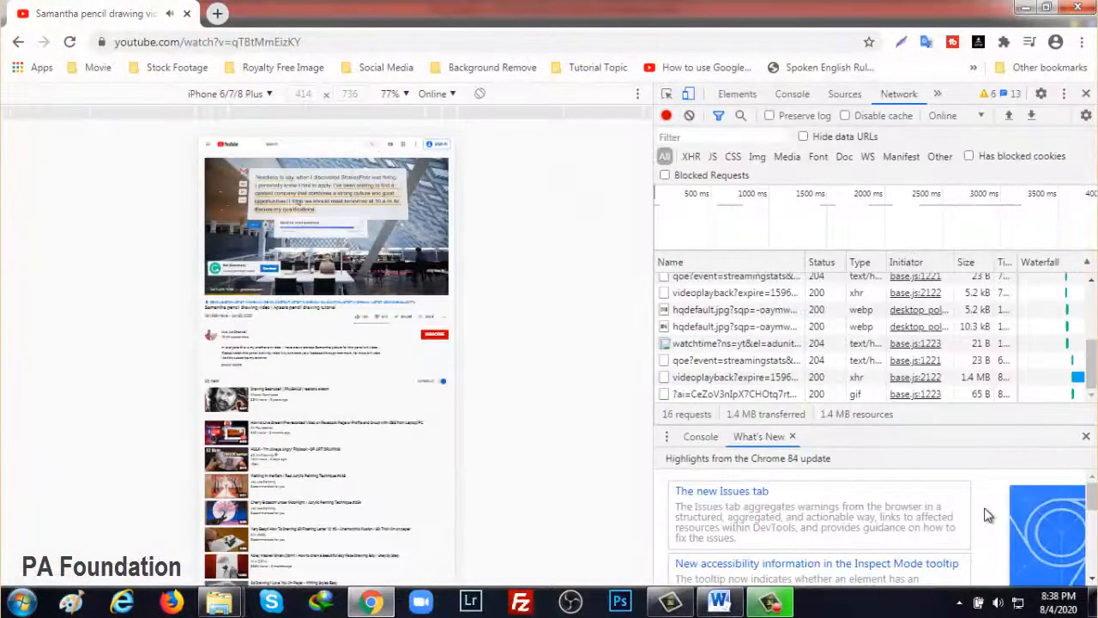
pyautogui.click(719, 601)
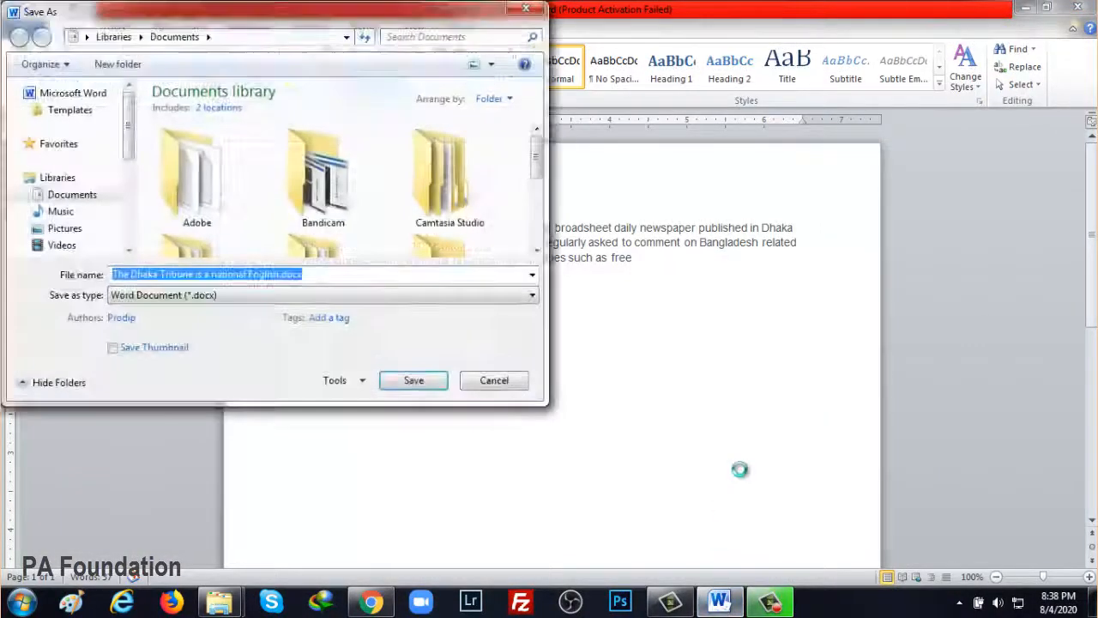
pyautogui.scroll(-3)
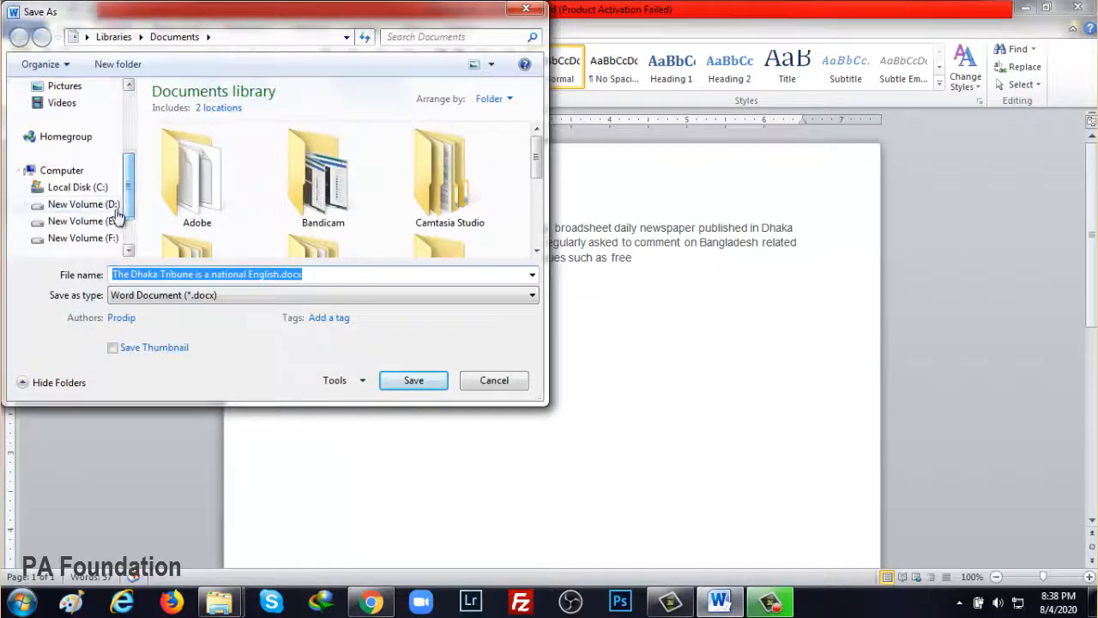